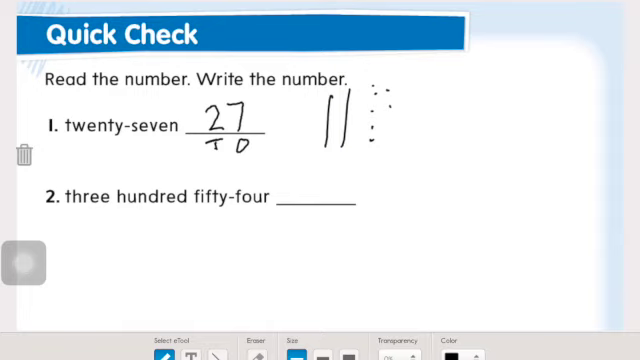
Begin writing the numeral for three hundred fifty-four in the second blank
click(288, 176)
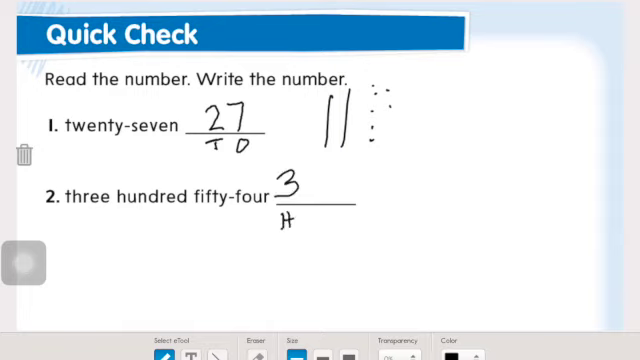
text(5)
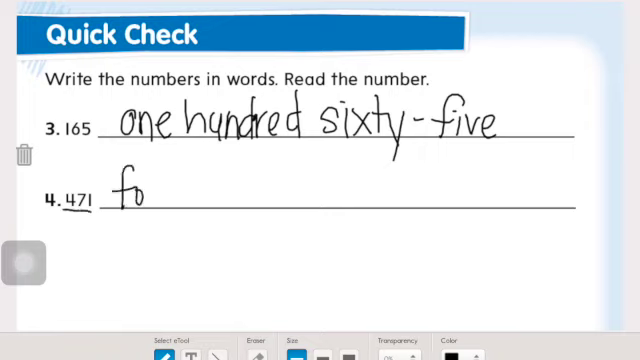
Begin spelling out 471 with 'four hu…' on line 4
text(four hu)
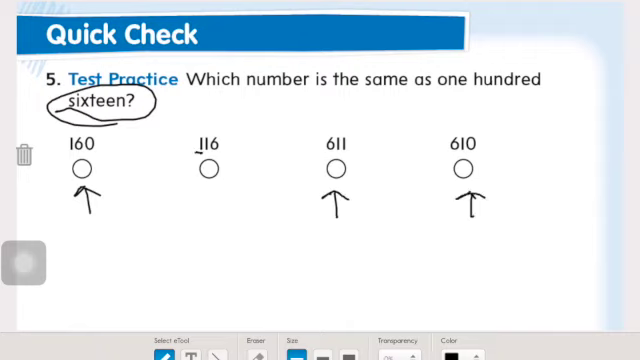
Fill in the answer bubble under 116
click(204, 168)
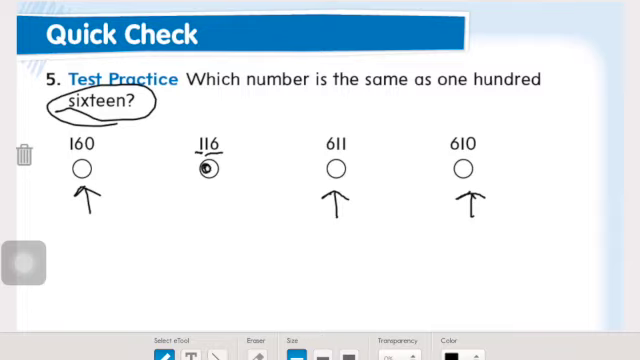
click(204, 168)
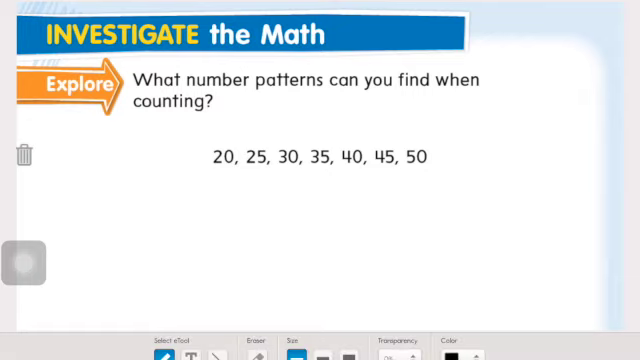
Write '+5' below 20 and 25 to show the pattern adds five
drag(228, 172, 250, 184)
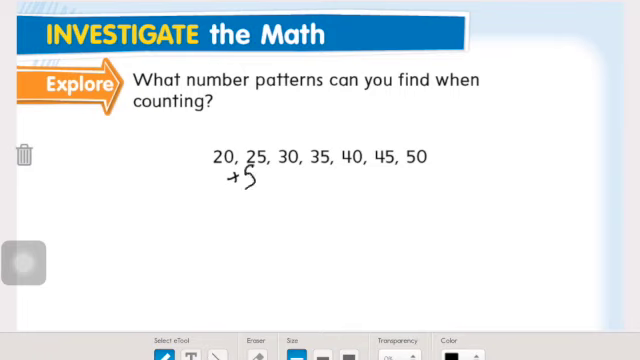
drag(224, 136, 296, 120)
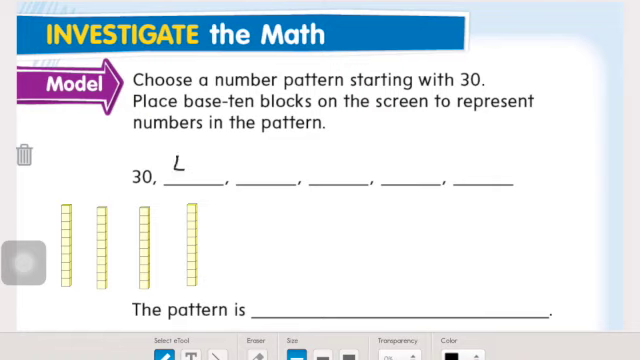
Handwrite 40, 50, 60 and 80 in the pattern blanks after 30
text(40)
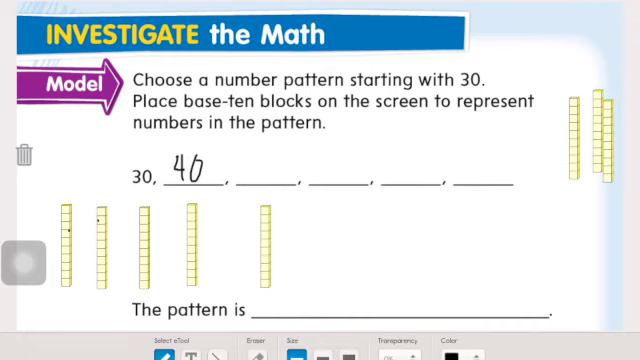
text(50)
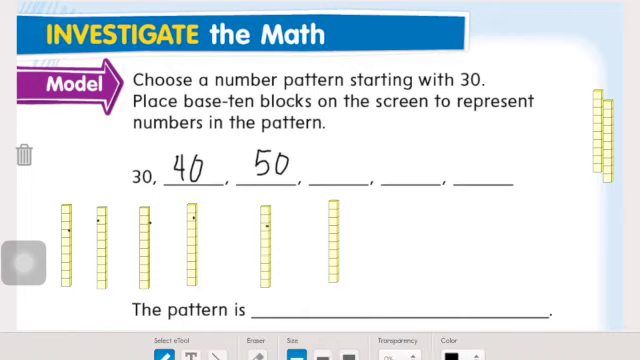
text(60, 70,)
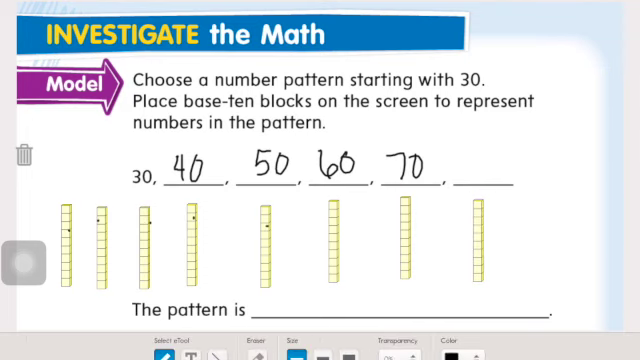
text(80)
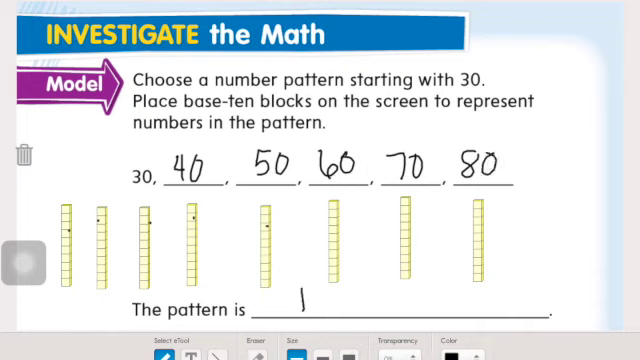
Begin the pattern rule with '+1' on the 'The pattern is' line
text(+1)
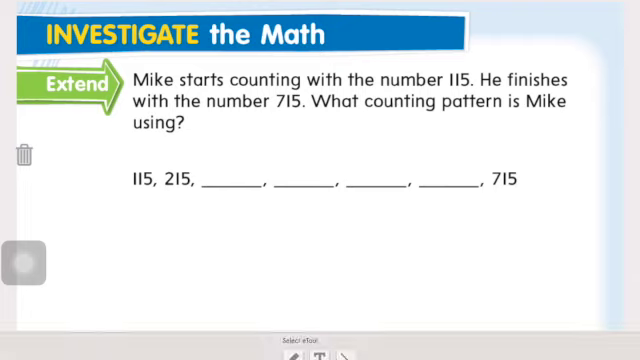
Handwrite 315, 415, 515 and 615 in the blanks between 215 and 715
click(284, 348)
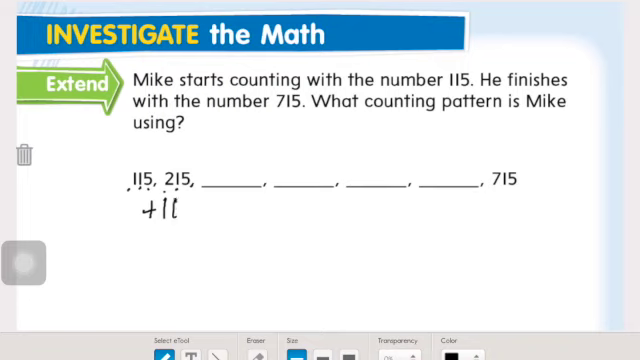
text(08)
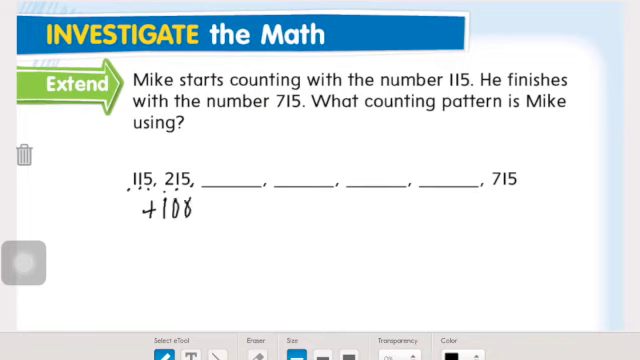
text(315)
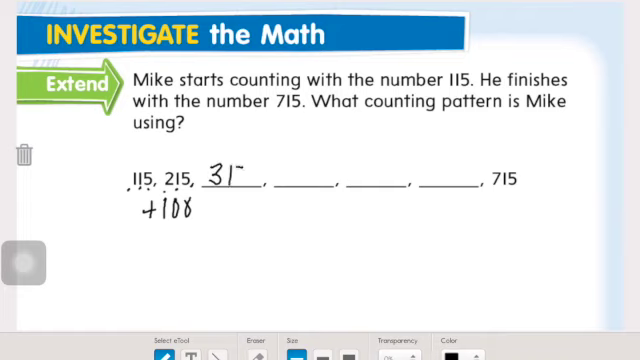
text(4)
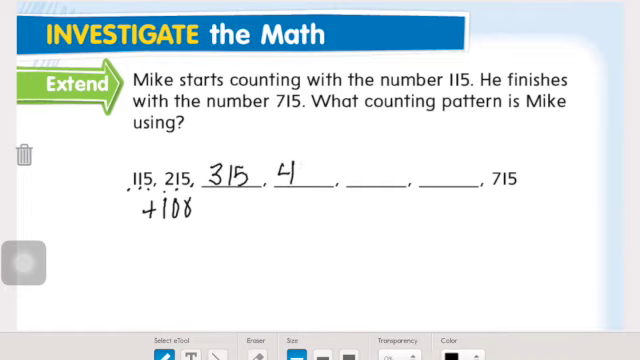
text(15)
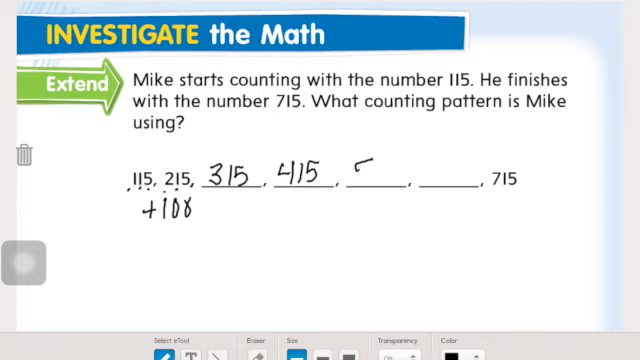
text(515)
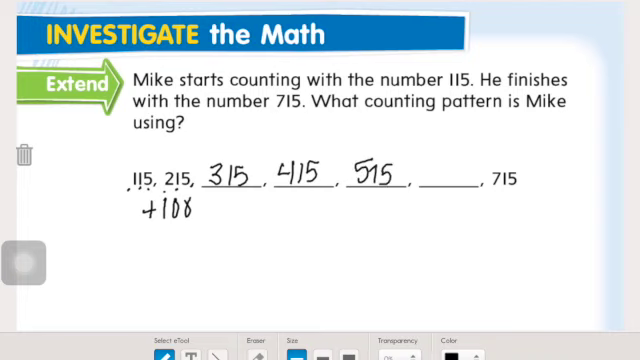
text(615)
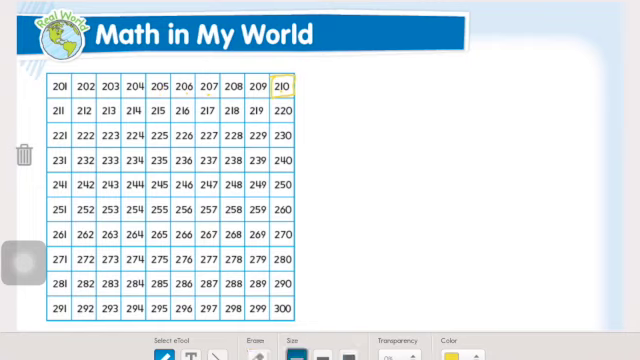
Mark the 210 square in yellow on the 201–300 hundreds chart
click(152, 84)
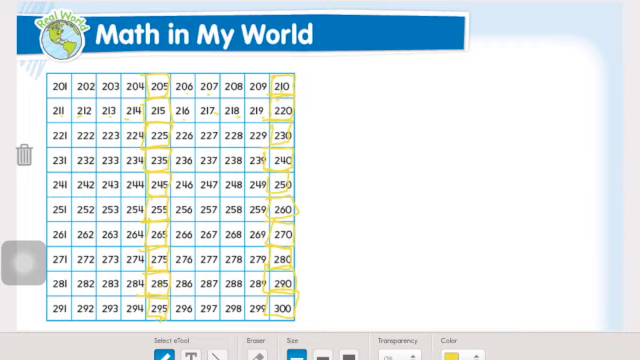
Trace the 205 and 210 columns down the hundreds chart in yellow
click(468, 344)
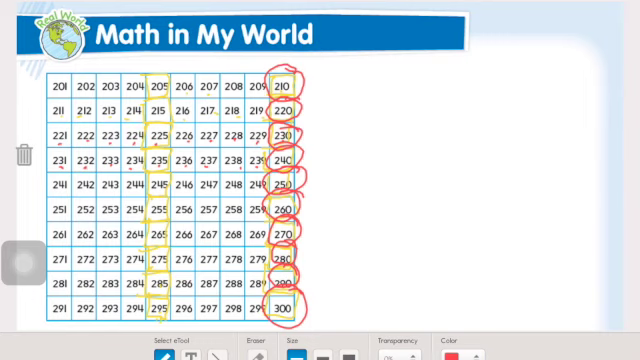
Circle the numbers ending in 0 from 210 to 300 in red
click(588, 342)
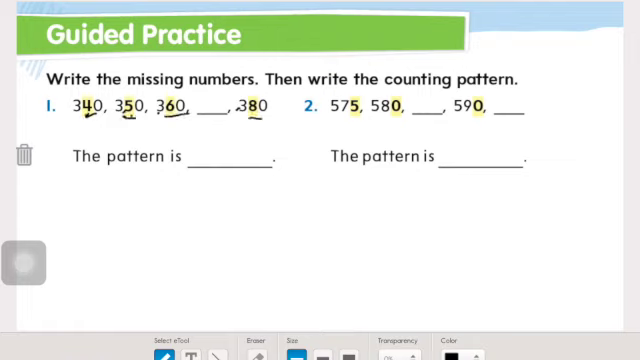
Complete problem 1 with 370 and write 585 in problem 2's first blank
text(370)
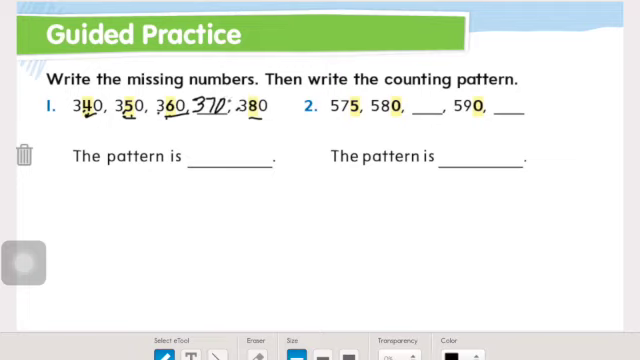
click(202, 158)
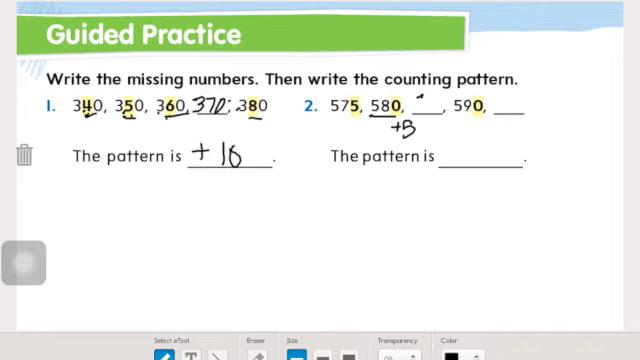
text(585)
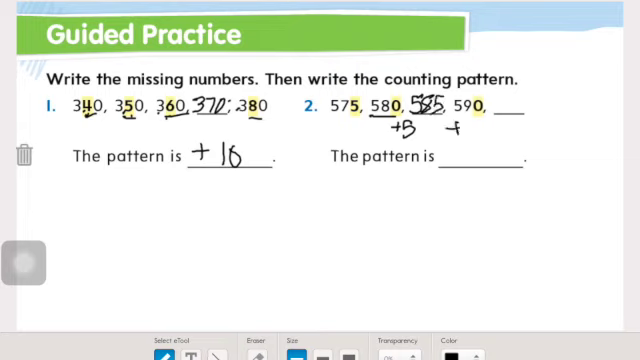
Mark the +5 jumps, fill the next blank with 595, and write +5 as problem 2's pattern
drag(460, 124, 510, 124)
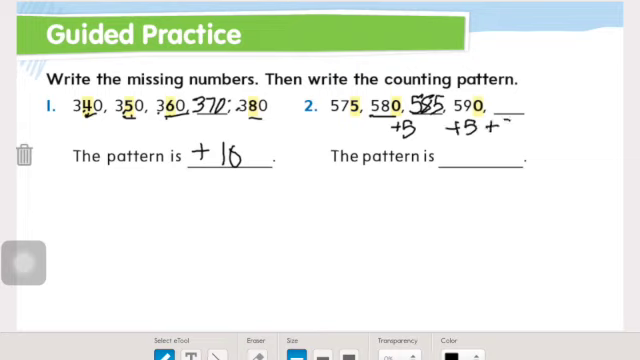
text(5)
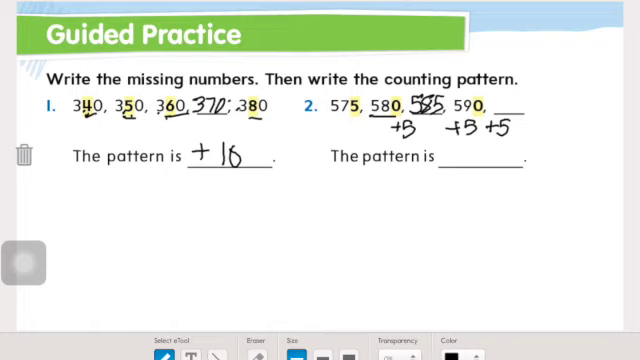
text(595)
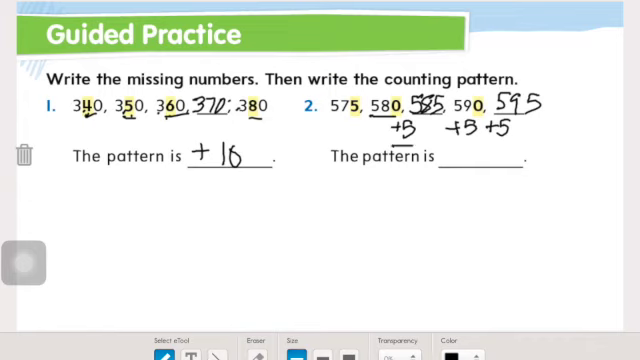
text(+5)
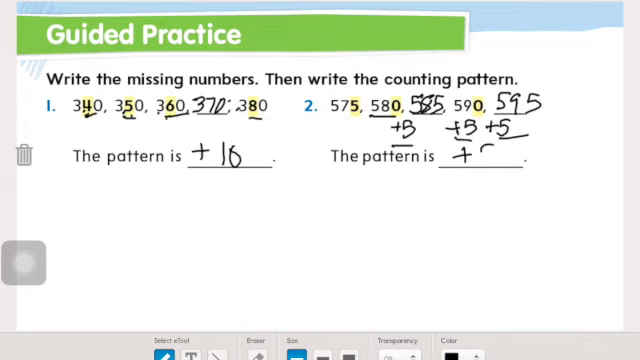